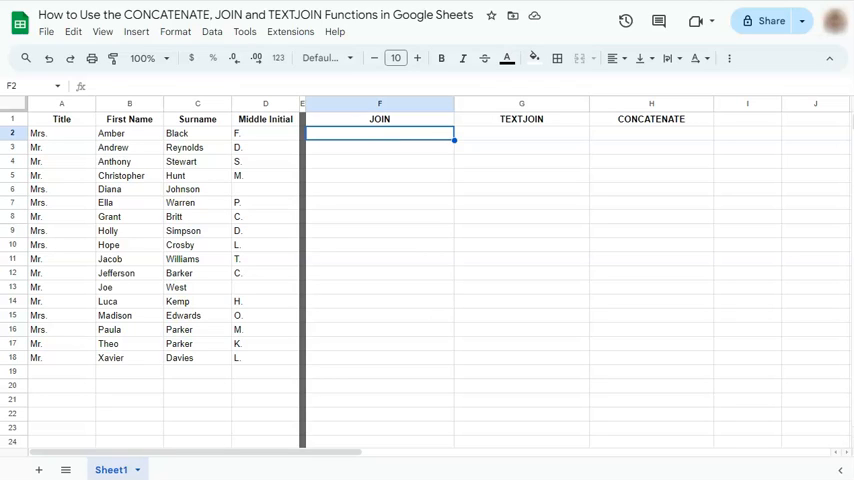
{"action": "mouse_move", "coordinate": [386, 135]}
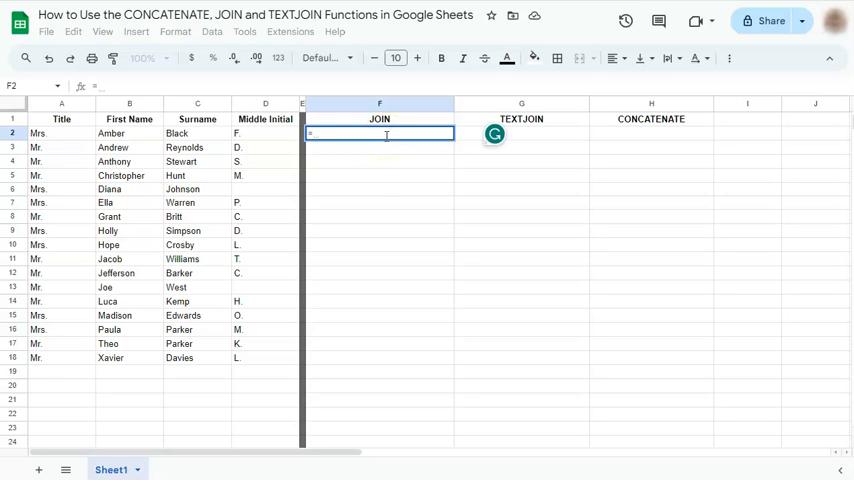
- Start a JOIN formula in cell F2 by entering =join
{"action": "type", "text": "=join"}
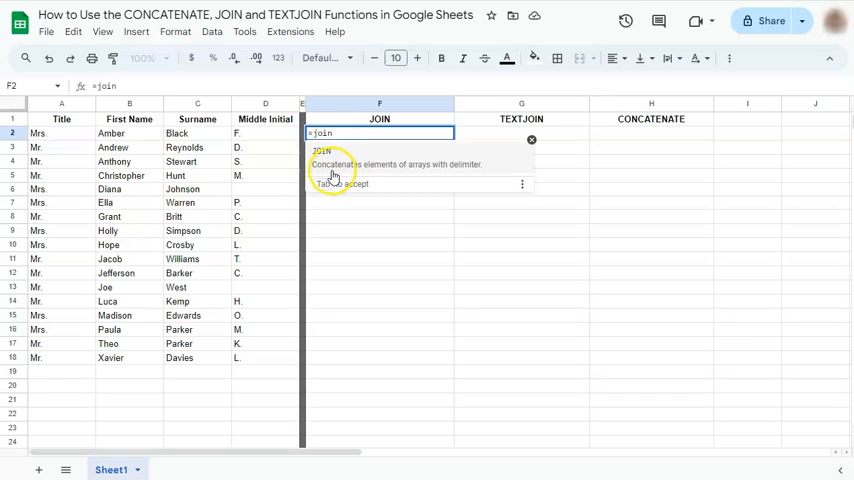
{"action": "mouse_move", "coordinate": [422, 173]}
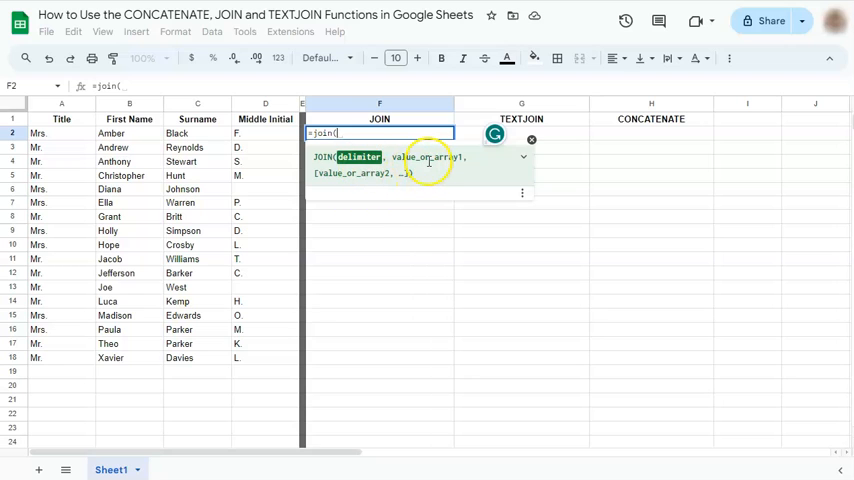
{"action": "mouse_move", "coordinate": [320, 210]}
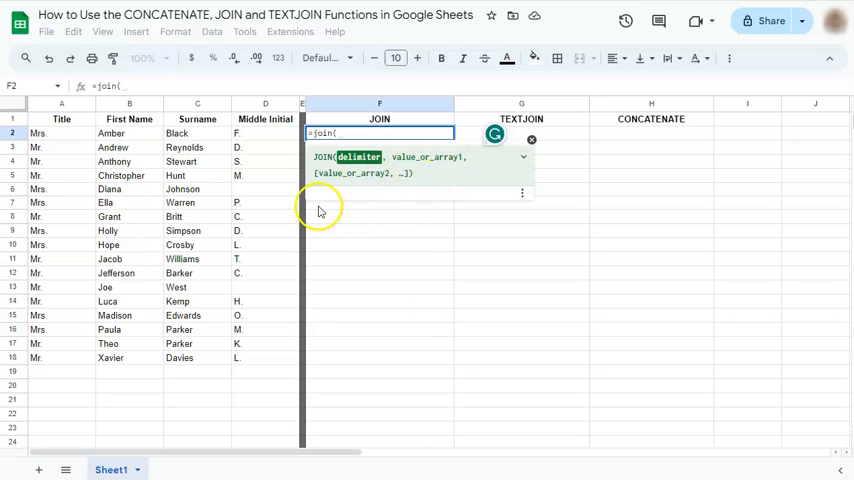
{"action": "mouse_move", "coordinate": [402, 175]}
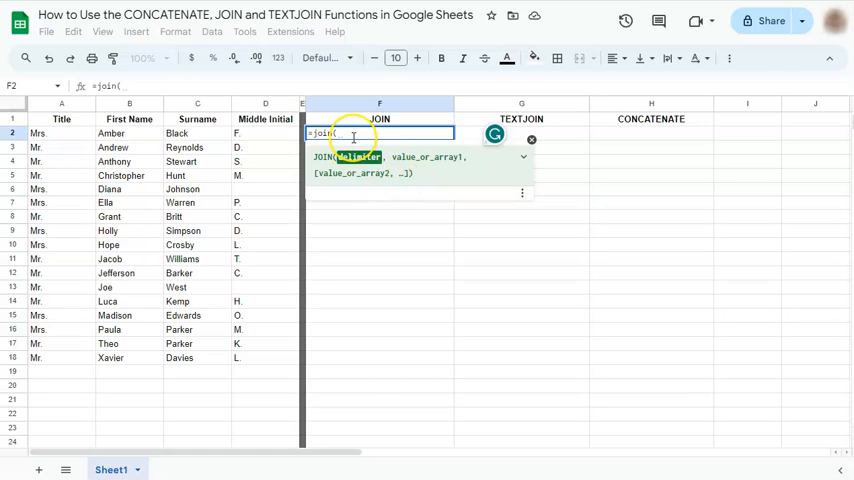
- Complete F2 as JOIN with a space delimiter over A2:B2, D2 and C2, giving 'Mrs. Amber F. Black'
{"action": "type", "text": "\" \","}
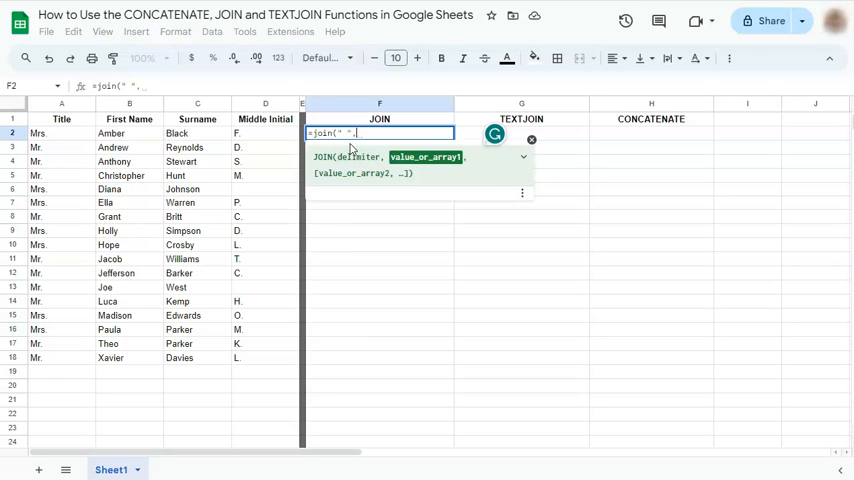
{"action": "mouse_move", "coordinate": [147, 142]}
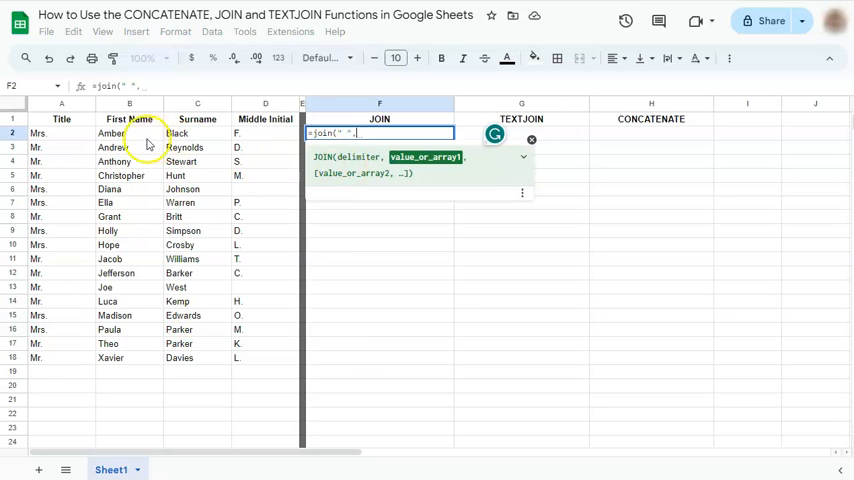
{"action": "mouse_move", "coordinate": [85, 138]}
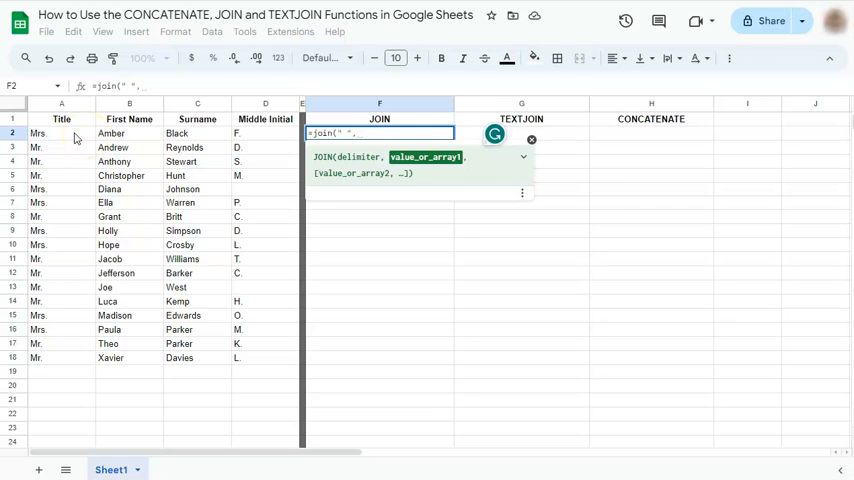
{"action": "left_click", "coordinate": [61, 133]}
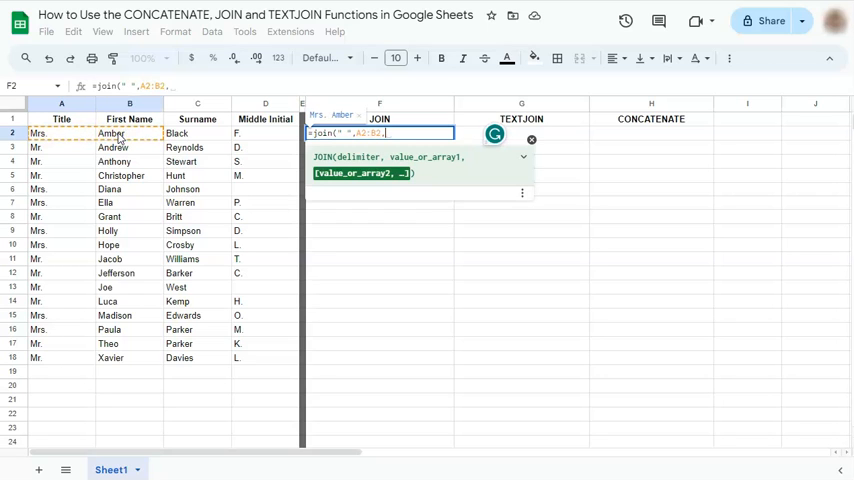
{"action": "left_click", "coordinate": [265, 133]}
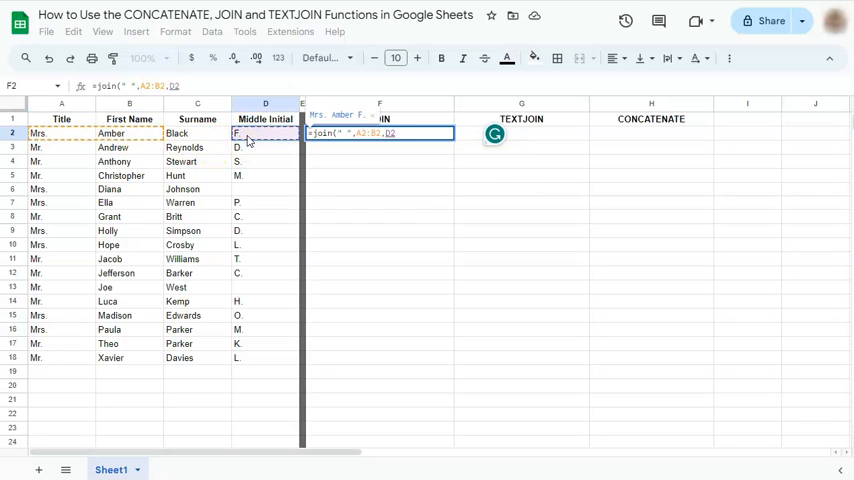
{"action": "left_click", "coordinate": [197, 133]}
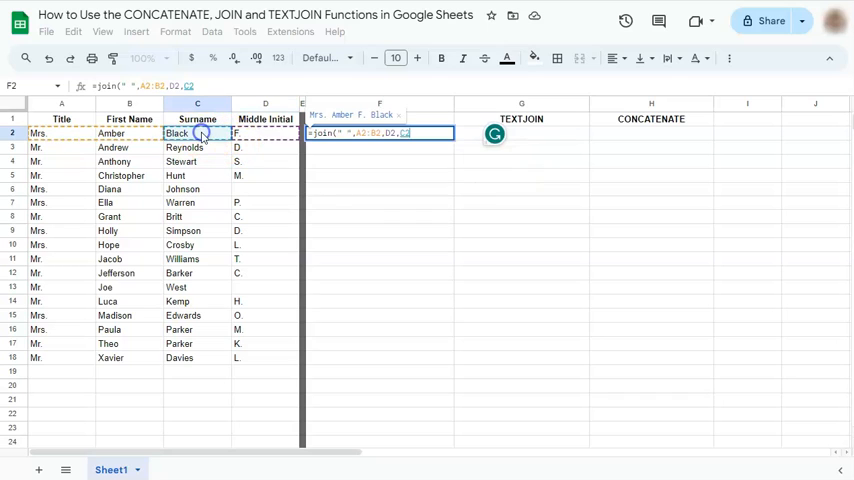
{"action": "key", "text": "Return"}
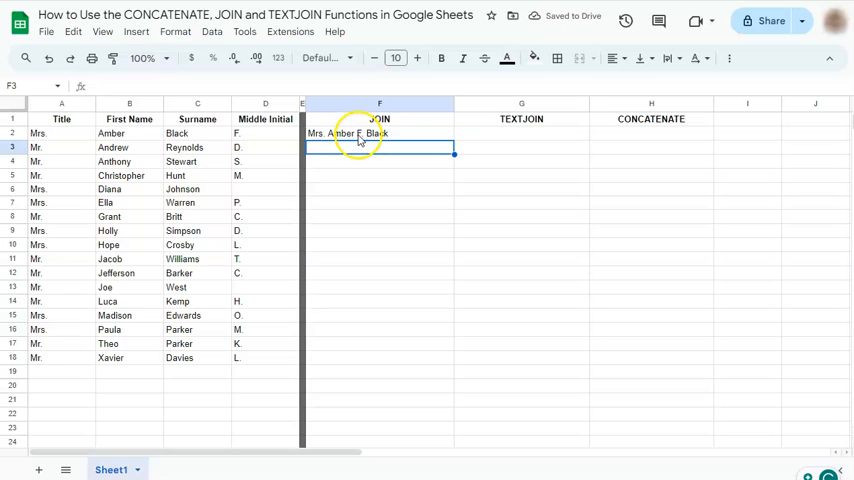
- Fill the JOIN formula down to F18 and inspect the blank middle initials in D6 and D13
{"action": "left_click", "coordinate": [379, 133]}
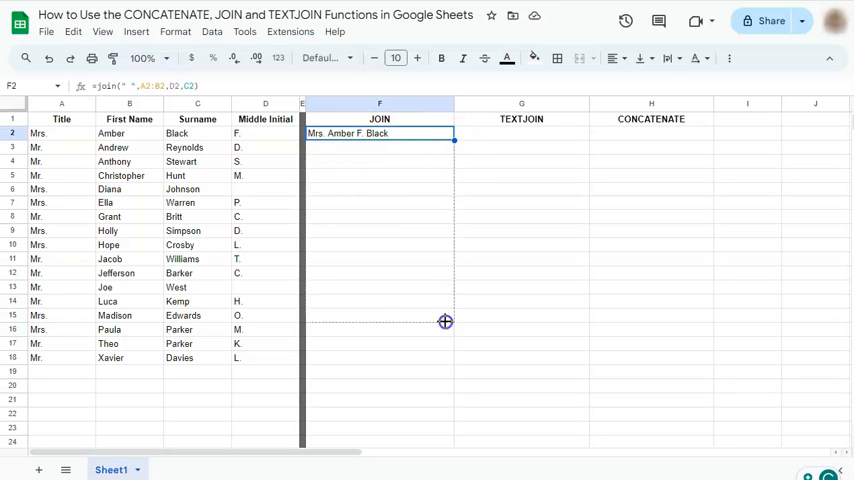
{"action": "left_click_drag", "start_coordinate": [454, 139], "coordinate": [454, 364]}
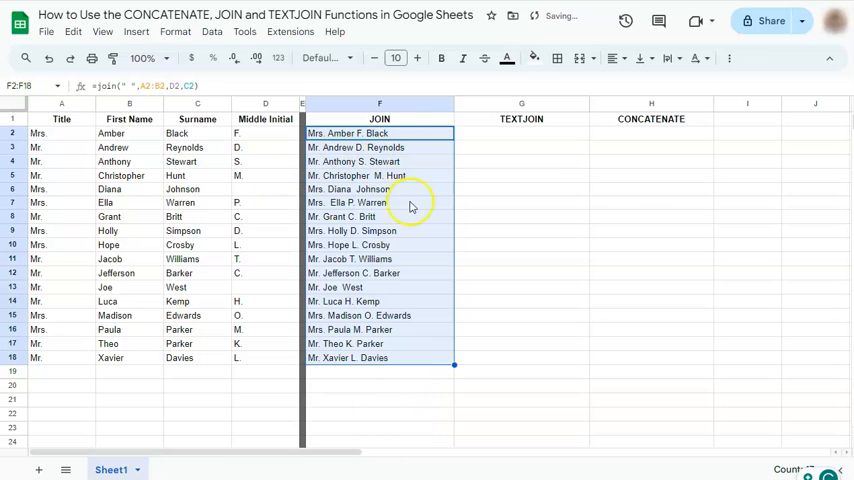
{"action": "mouse_move", "coordinate": [280, 178]}
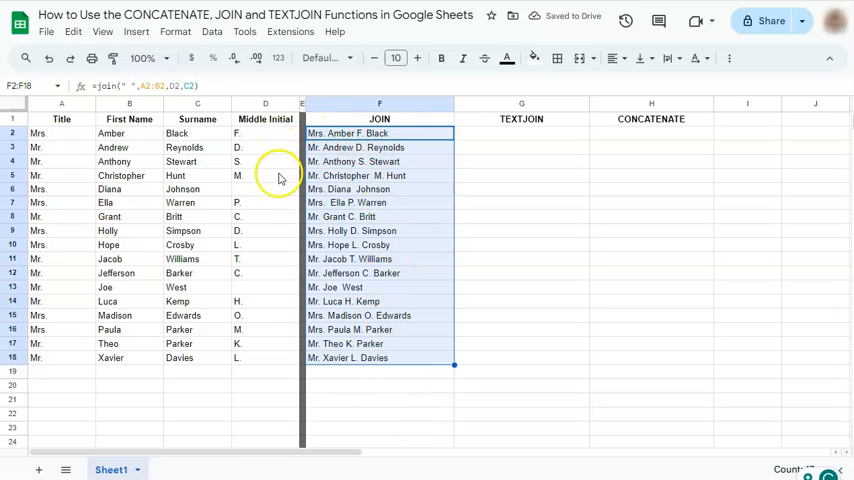
{"action": "left_click", "coordinate": [265, 188]}
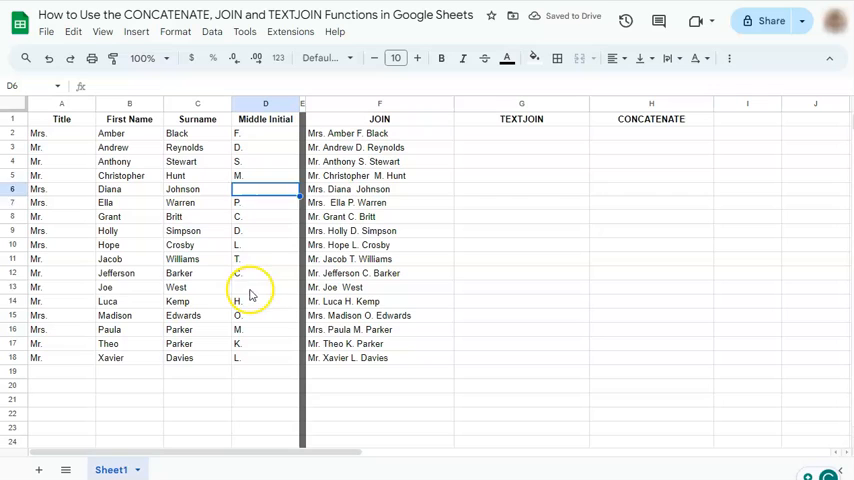
{"action": "left_click", "coordinate": [265, 287]}
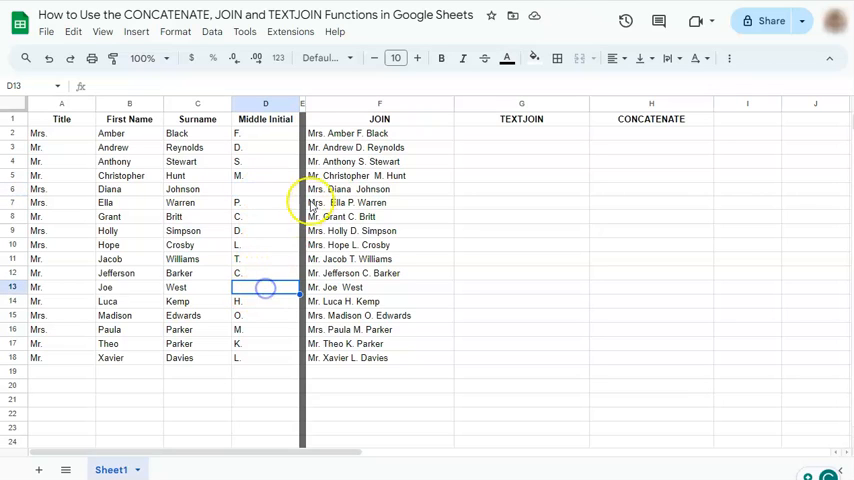
{"action": "left_click", "coordinate": [379, 189]}
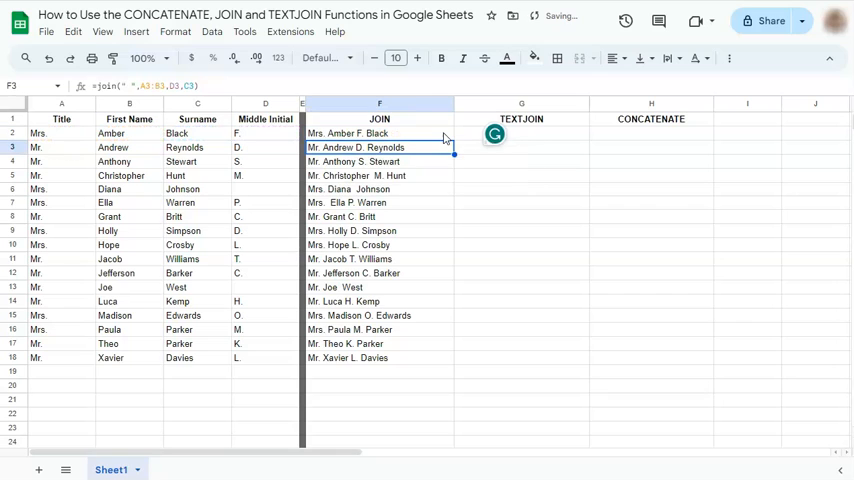
{"action": "left_click", "coordinate": [379, 133]}
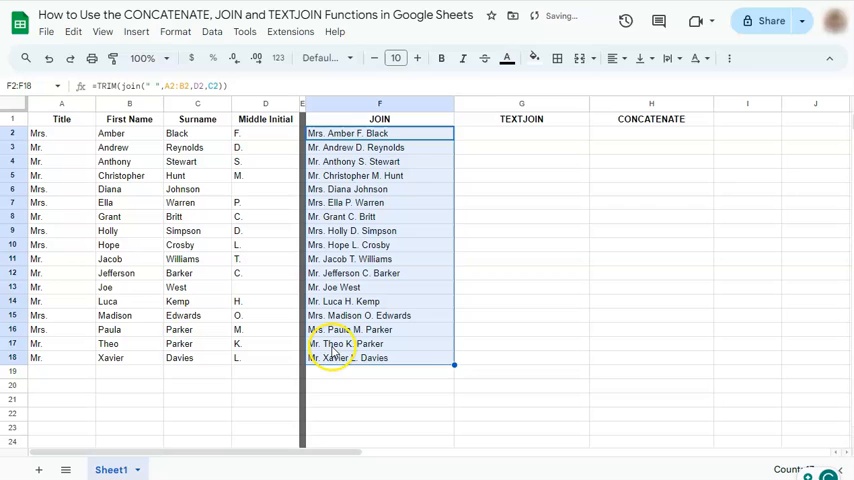
{"action": "left_click", "coordinate": [379, 189]}
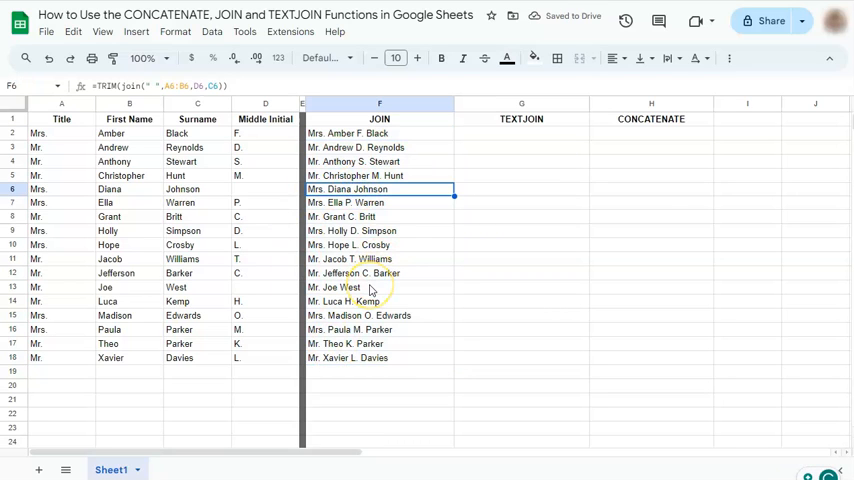
{"action": "mouse_move", "coordinate": [535, 140]}
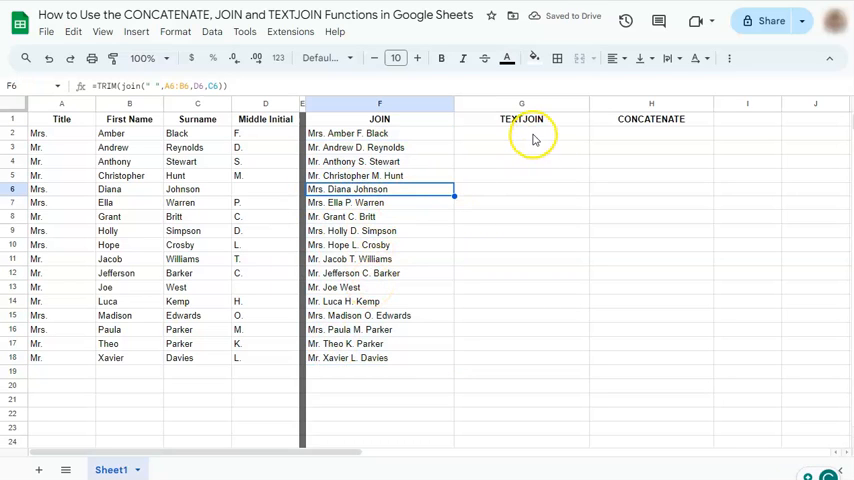
- In G2, begin =TEXTJOIN(" ",true with A2:B2 and D2 as arguments
{"action": "left_click", "coordinate": [521, 133]}
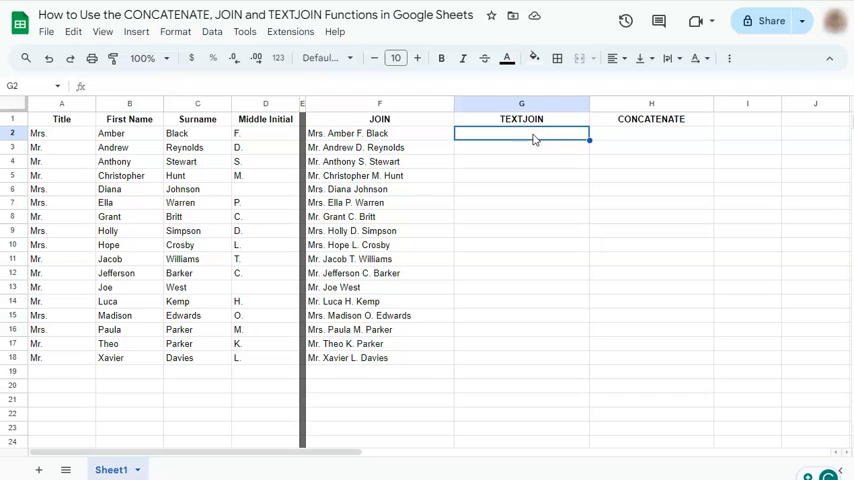
{"action": "type", "text": "=text"}
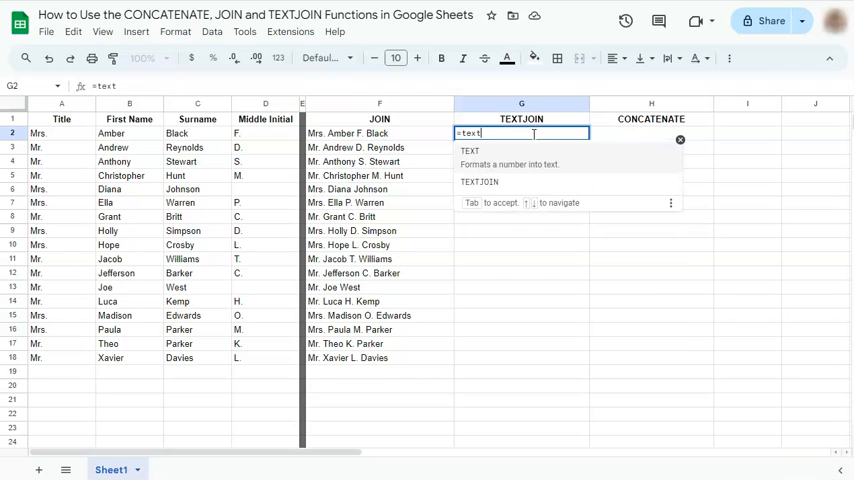
{"action": "left_click", "coordinate": [480, 182]}
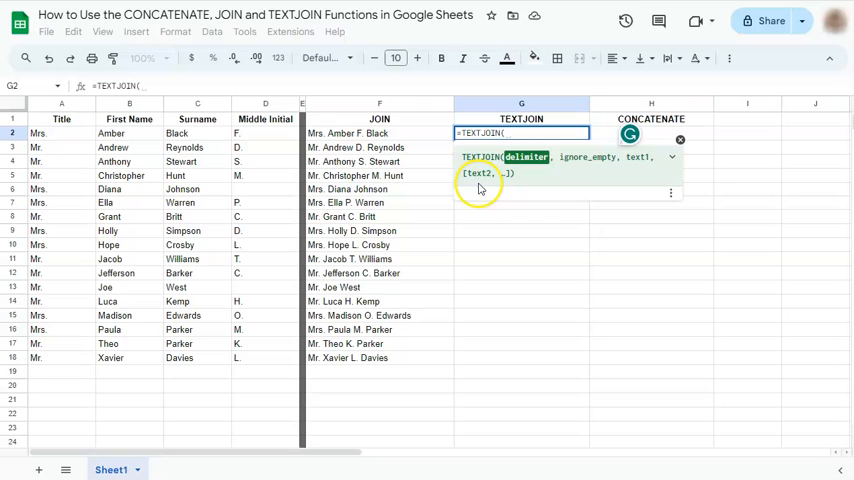
{"action": "key", "text": "BackSpace"}
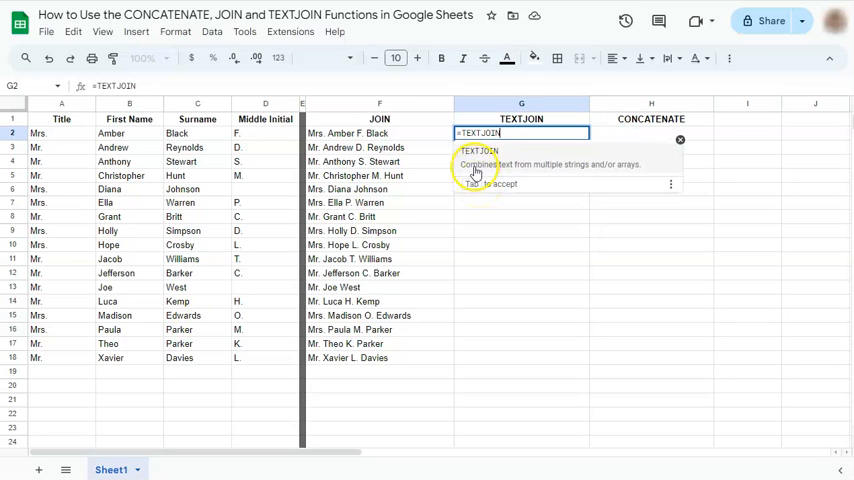
{"action": "mouse_move", "coordinate": [547, 174]}
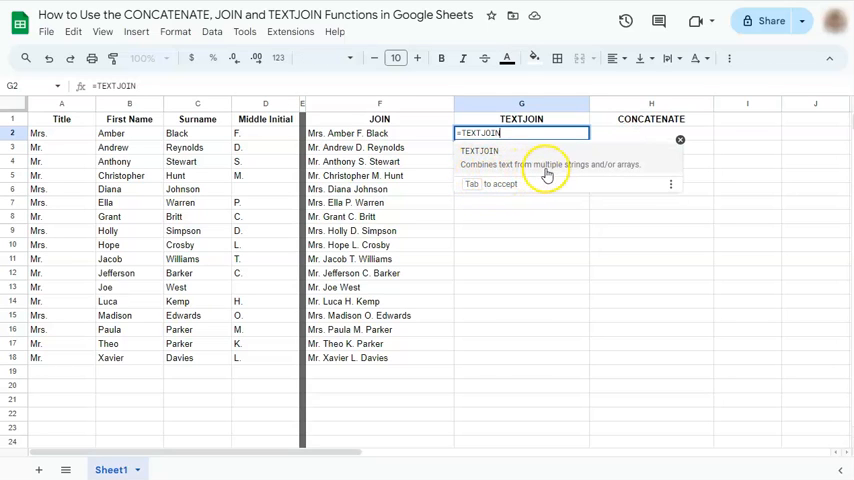
{"action": "mouse_move", "coordinate": [628, 175]}
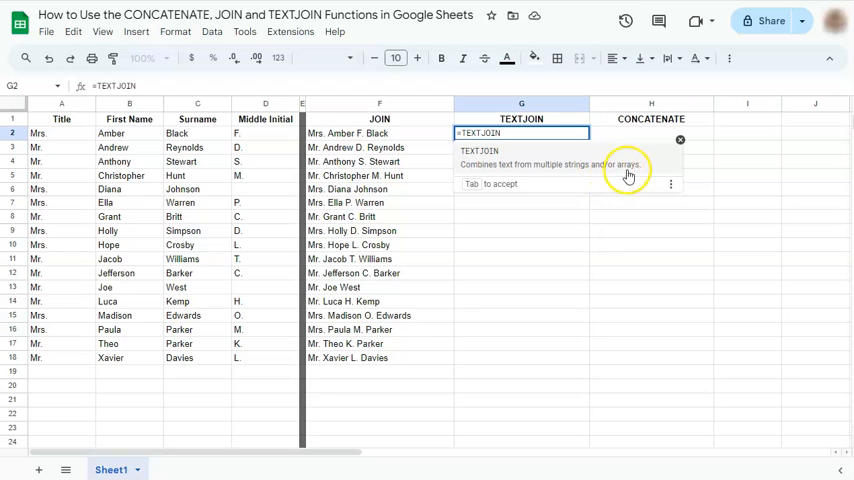
{"action": "mouse_move", "coordinate": [522, 143]}
{"action": "type", "text": "("}
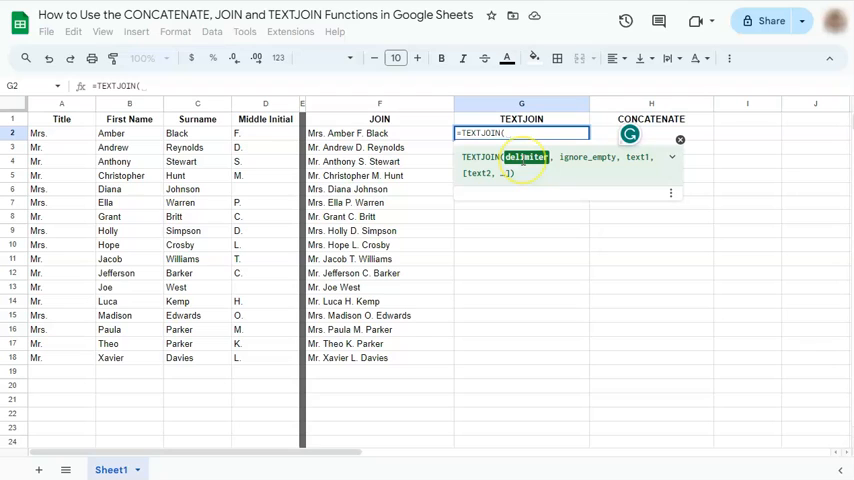
{"action": "type", "text": "\" \","}
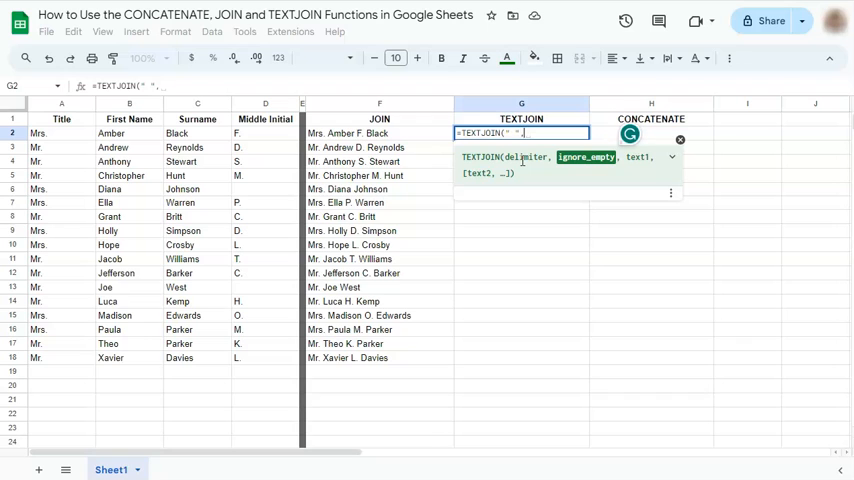
{"action": "mouse_move", "coordinate": [256, 195]}
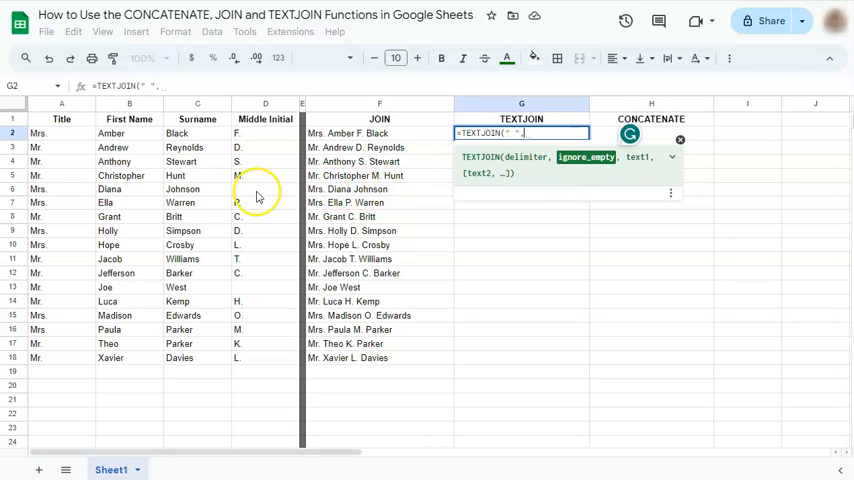
{"action": "mouse_move", "coordinate": [256, 287]}
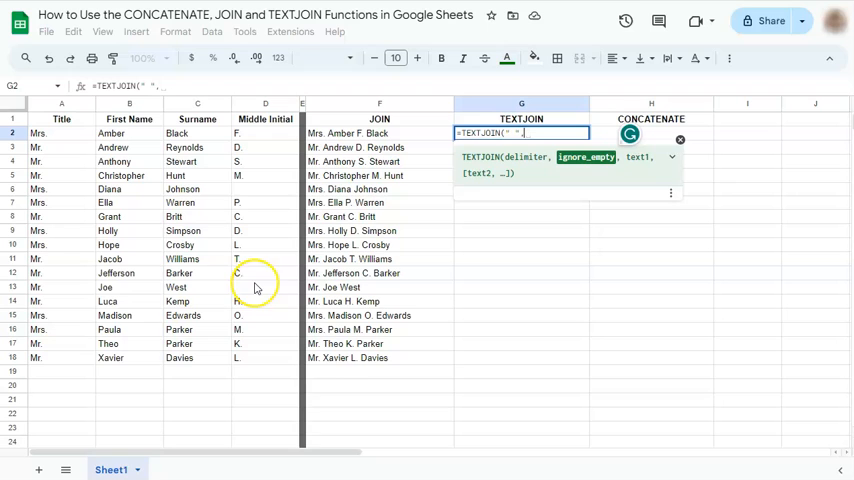
{"action": "type", "text": "t"}
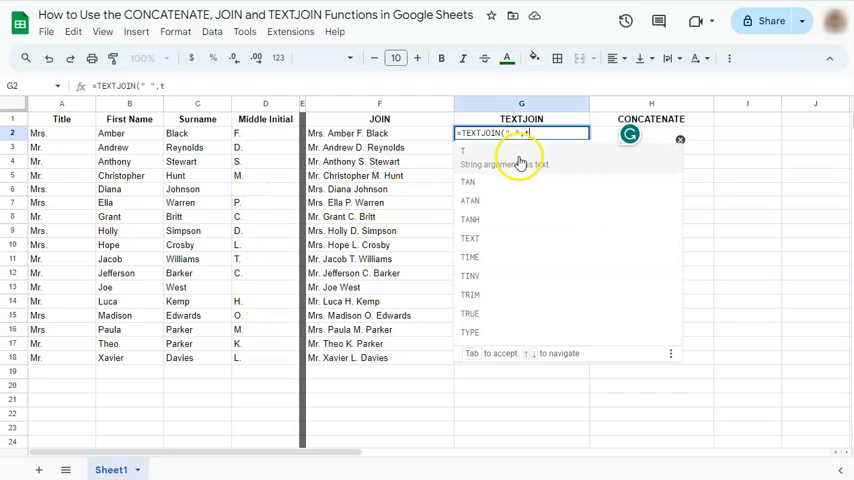
{"action": "type", "text": "rue,A2:B2"}
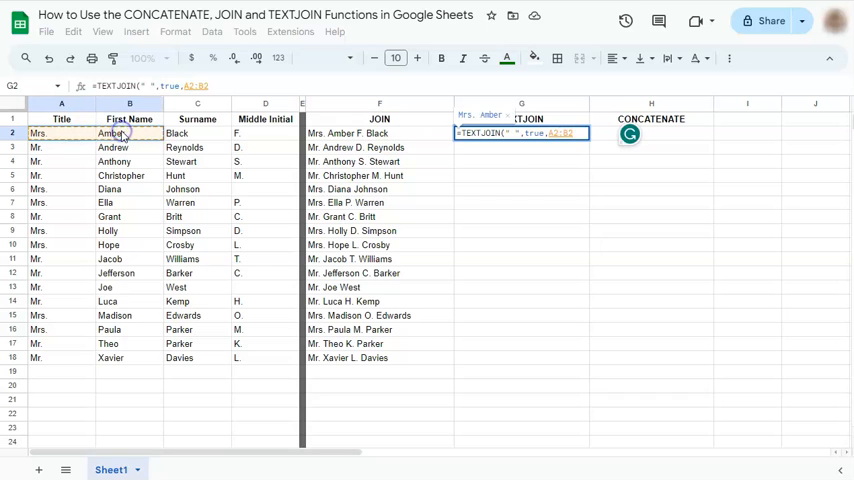
{"action": "left_click", "coordinate": [265, 133]}
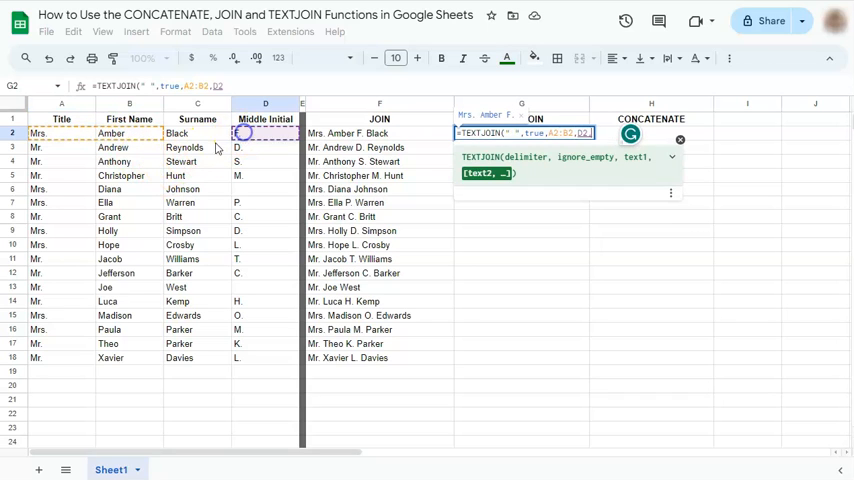
- Confirm the TEXTJOIN formula, autofill it down, and check the Diana Johnson and Joe West results
{"action": "key", "text": "Return"}
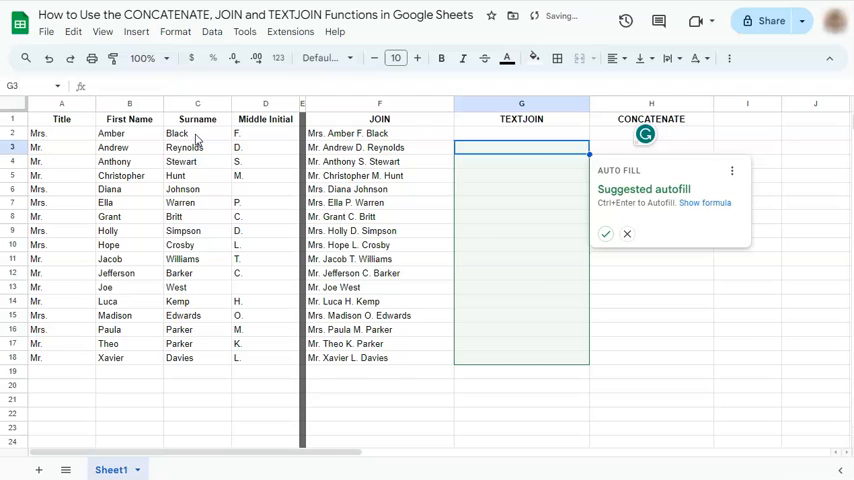
{"action": "left_click", "coordinate": [605, 233]}
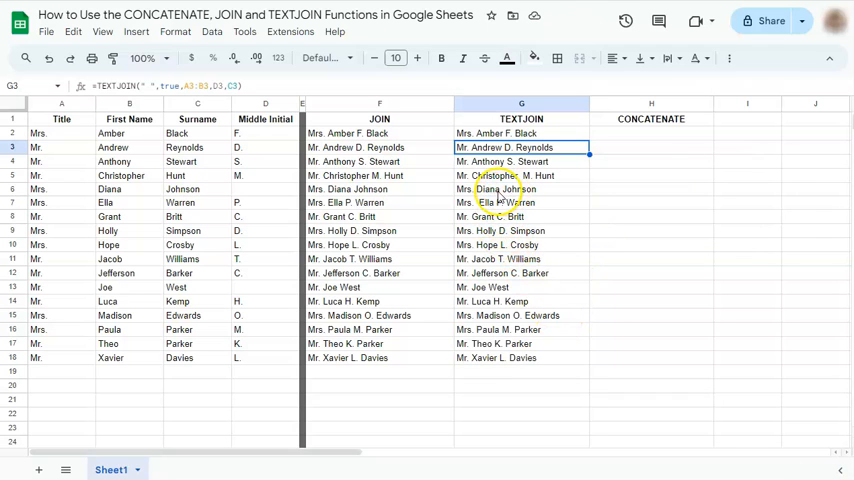
{"action": "left_click", "coordinate": [263, 287]}
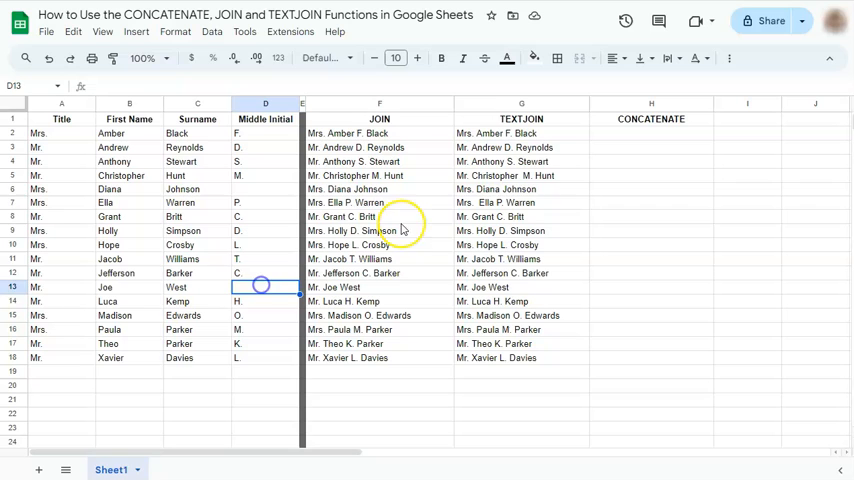
{"action": "left_click", "coordinate": [521, 189]}
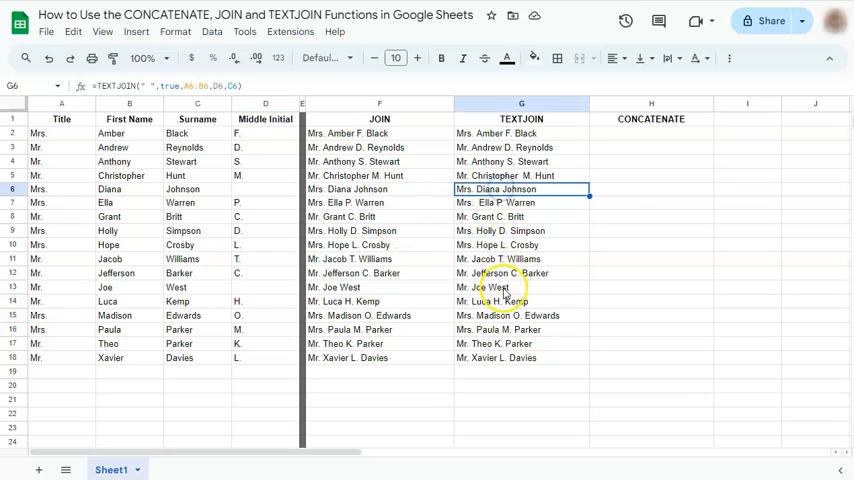
{"action": "left_click", "coordinate": [521, 287]}
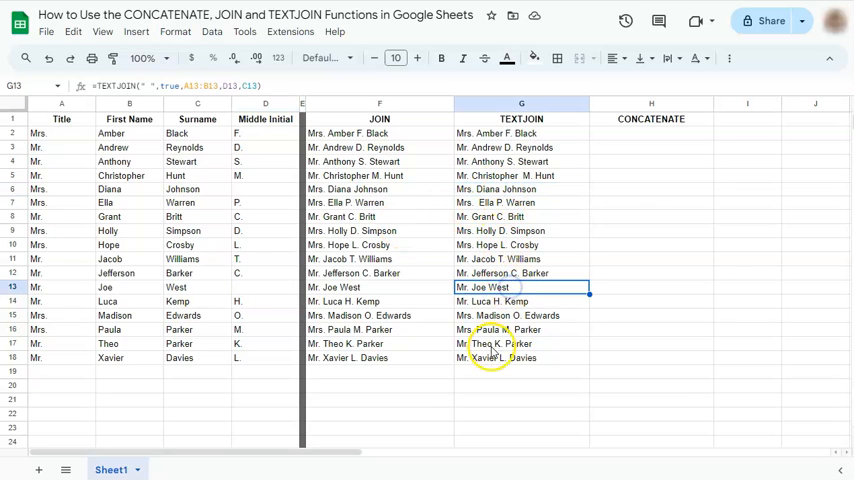
{"action": "mouse_move", "coordinate": [638, 140]}
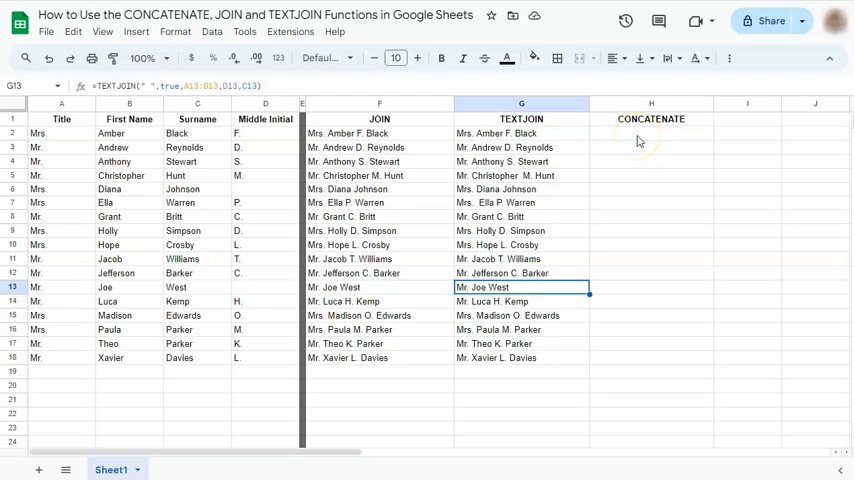
- Enter =CONCATENATE(A2," ",B2," ",D2," ",C2) in H2 and autofill it down the column
{"action": "left_click", "coordinate": [651, 133]}
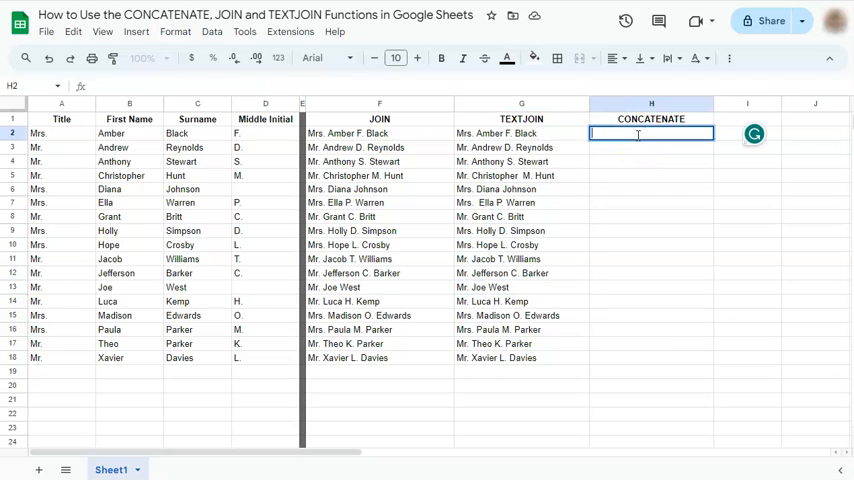
{"action": "type", "text": "=con"}
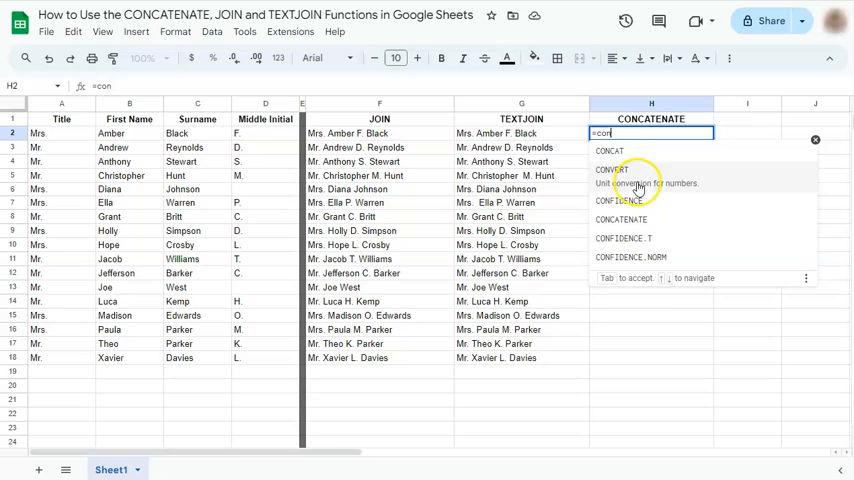
{"action": "mouse_move", "coordinate": [735, 218]}
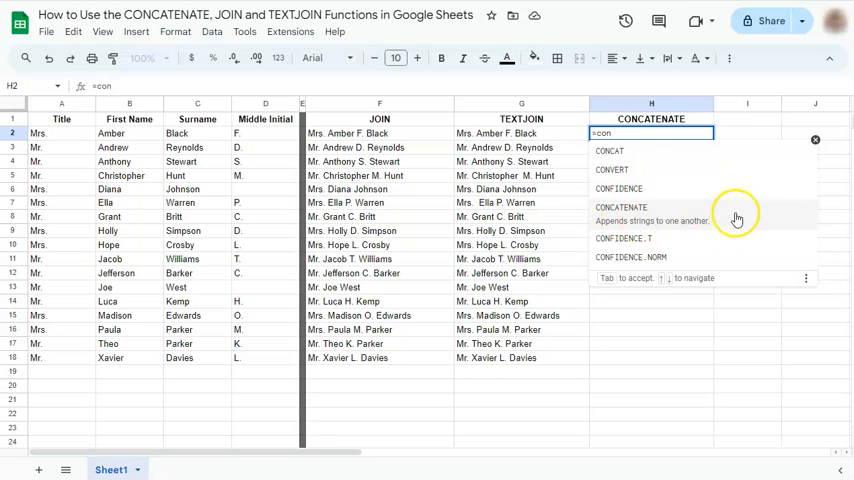
{"action": "left_click", "coordinate": [620, 207]}
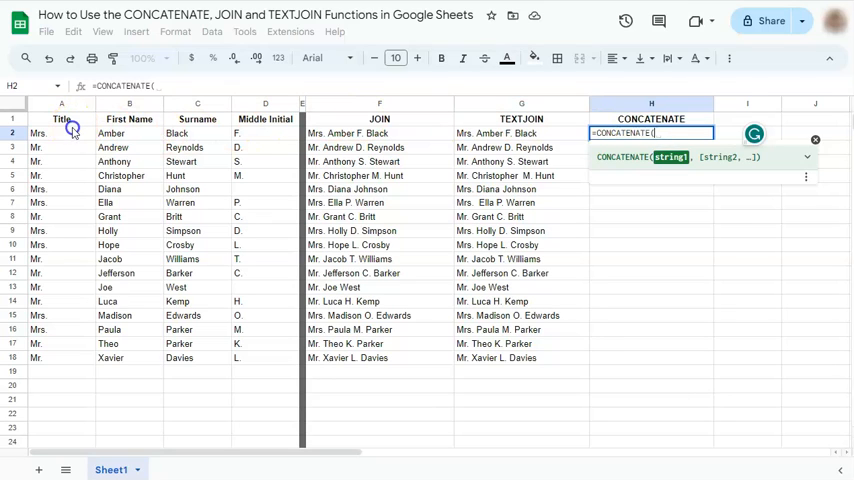
{"action": "left_click", "coordinate": [61, 133]}
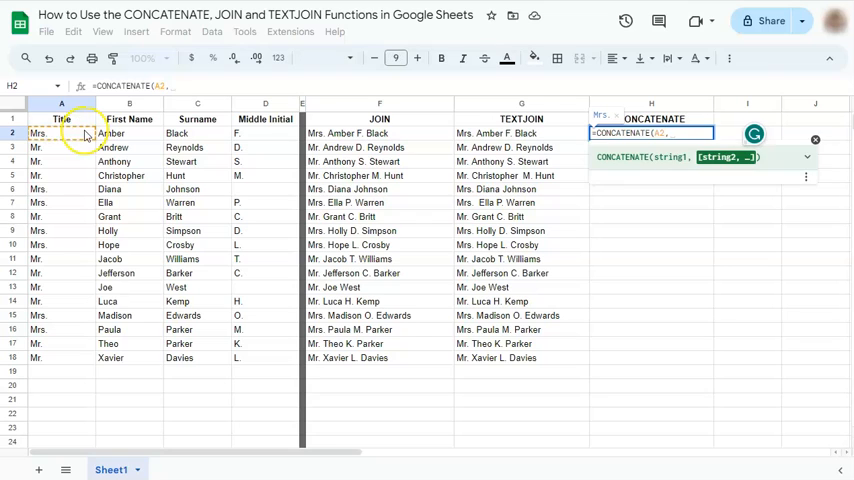
{"action": "type", "text": "\" \","}
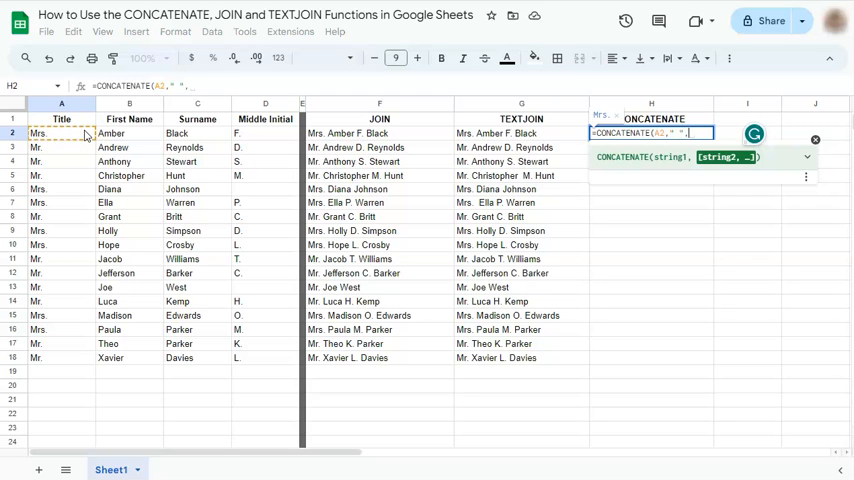
{"action": "left_click", "coordinate": [129, 133]}
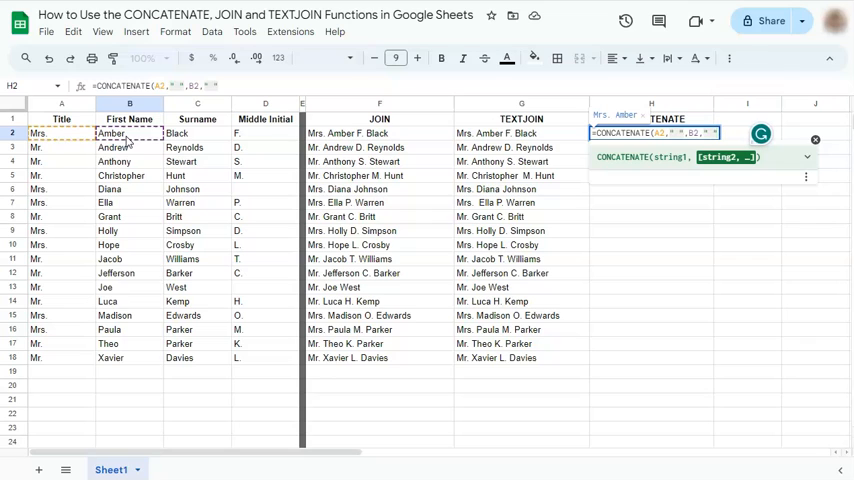
{"action": "left_click", "coordinate": [265, 133]}
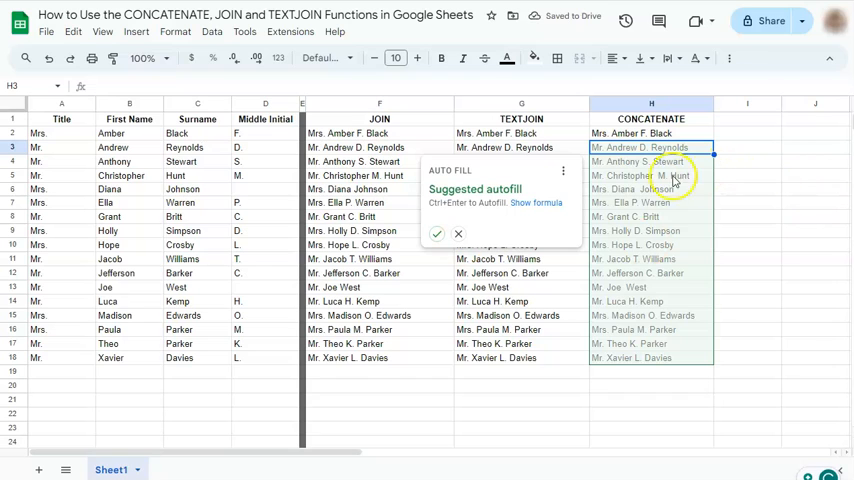
{"action": "left_click", "coordinate": [437, 233]}
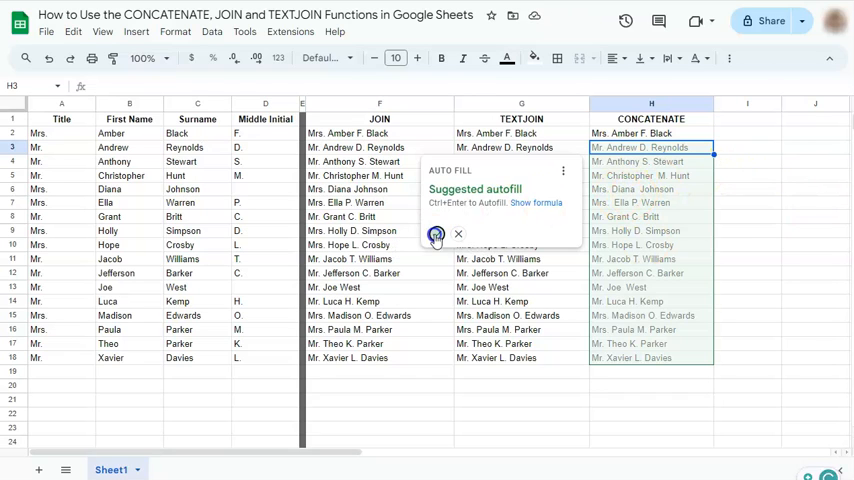
{"action": "left_click", "coordinate": [436, 233]}
{"action": "type", "text": "=TRIM(CONCATENATE(A2,\" \",B2,\" \",D2,\" \",C2)"}
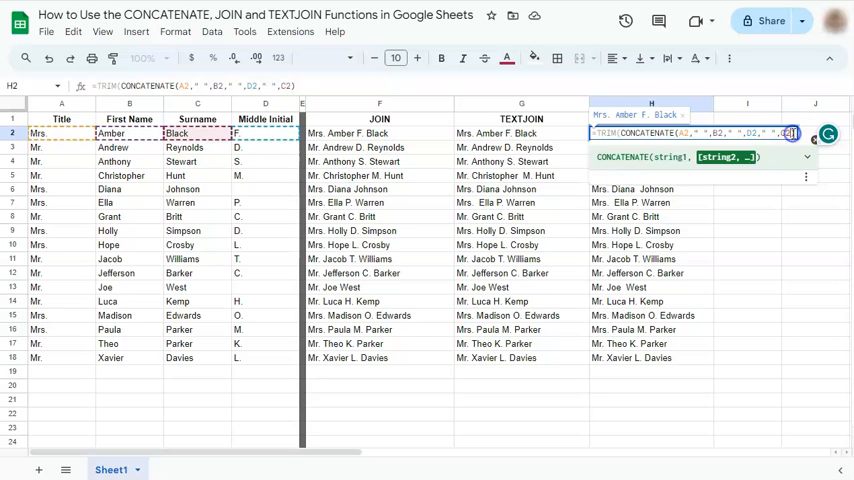
- Confirm the TRIM-wrapped CONCATENATE formula in H2 and fill it down to H18
{"action": "key", "text": "Return"}
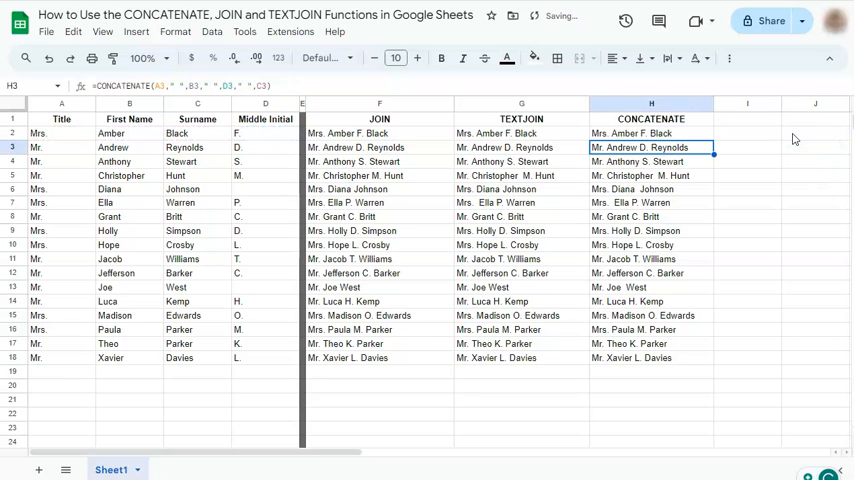
{"action": "left_click", "coordinate": [651, 133]}
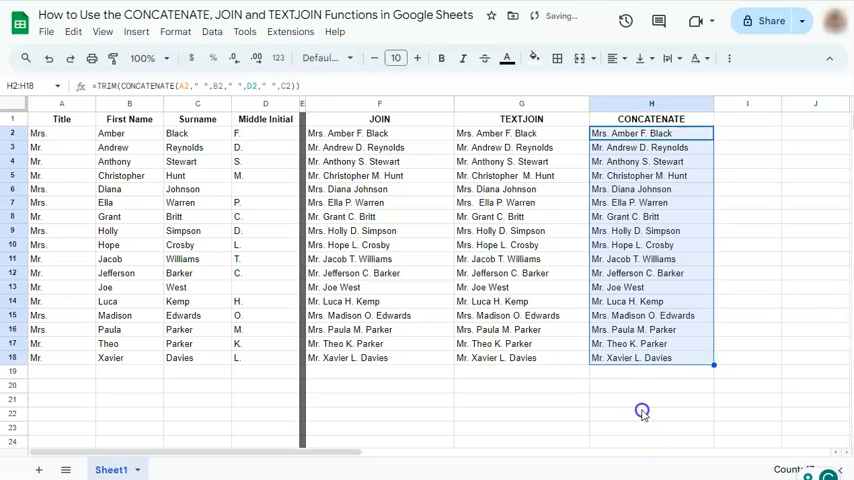
{"action": "left_click", "coordinate": [747, 189]}
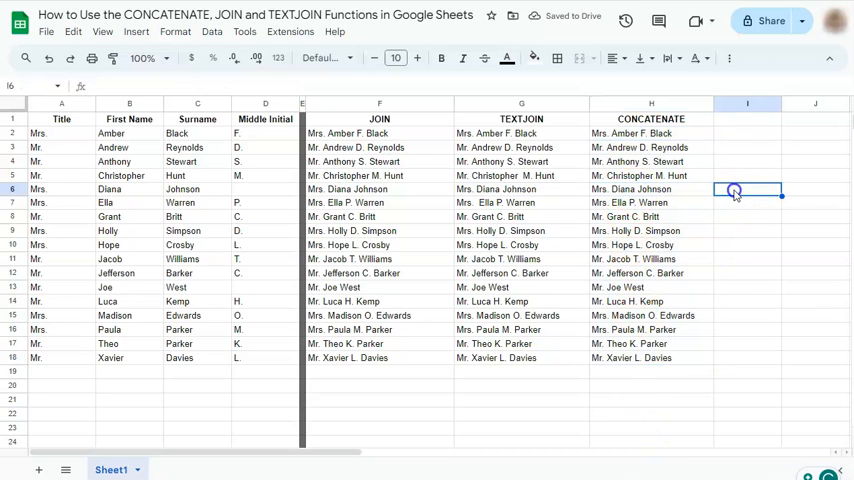
{"action": "mouse_move", "coordinate": [735, 191]}
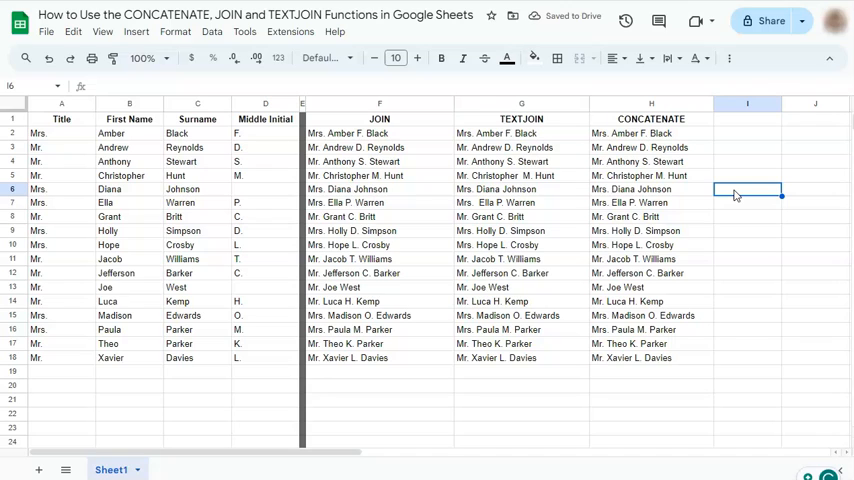